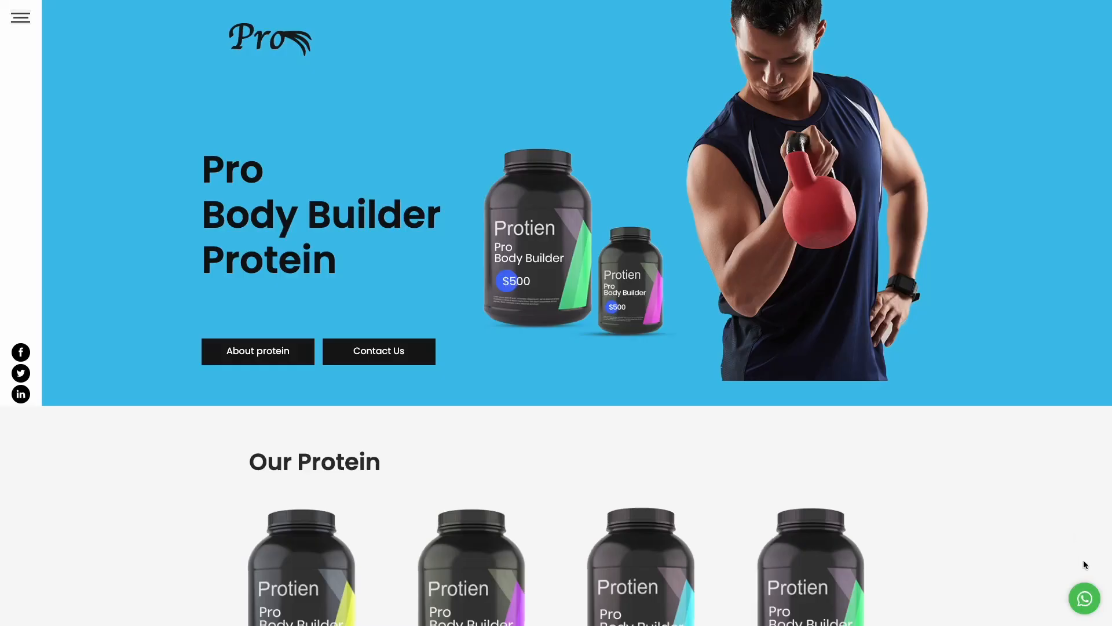
- Open the WhatsApp chat on the protein and consulting demo sites, then start a chat
{"action": "left_click", "coordinate": [1084, 598]}
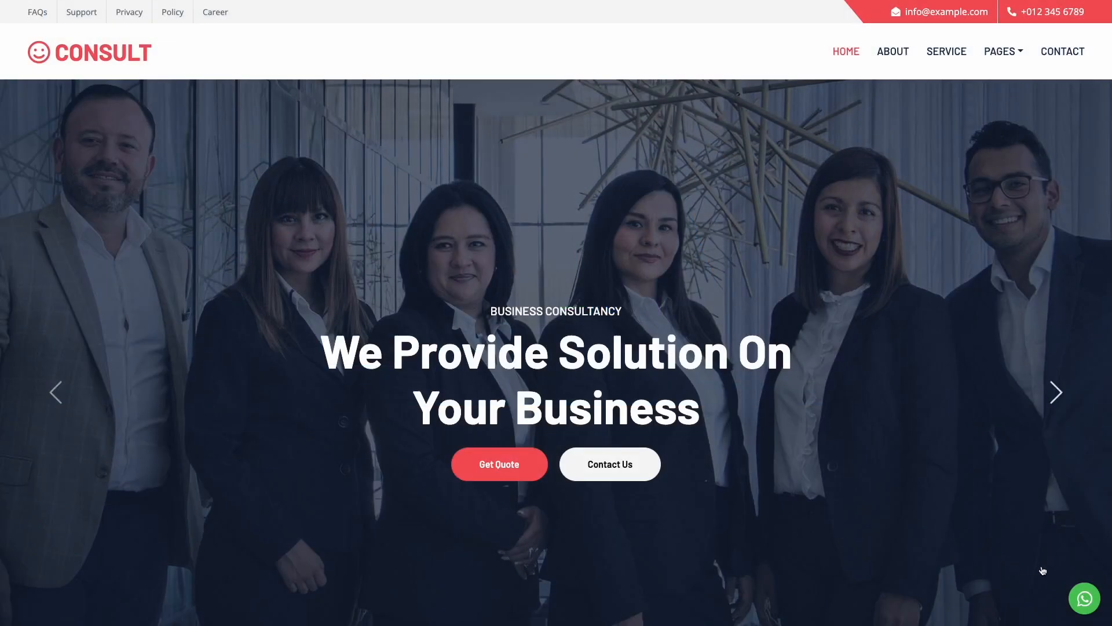
{"action": "left_click", "coordinate": [1084, 598]}
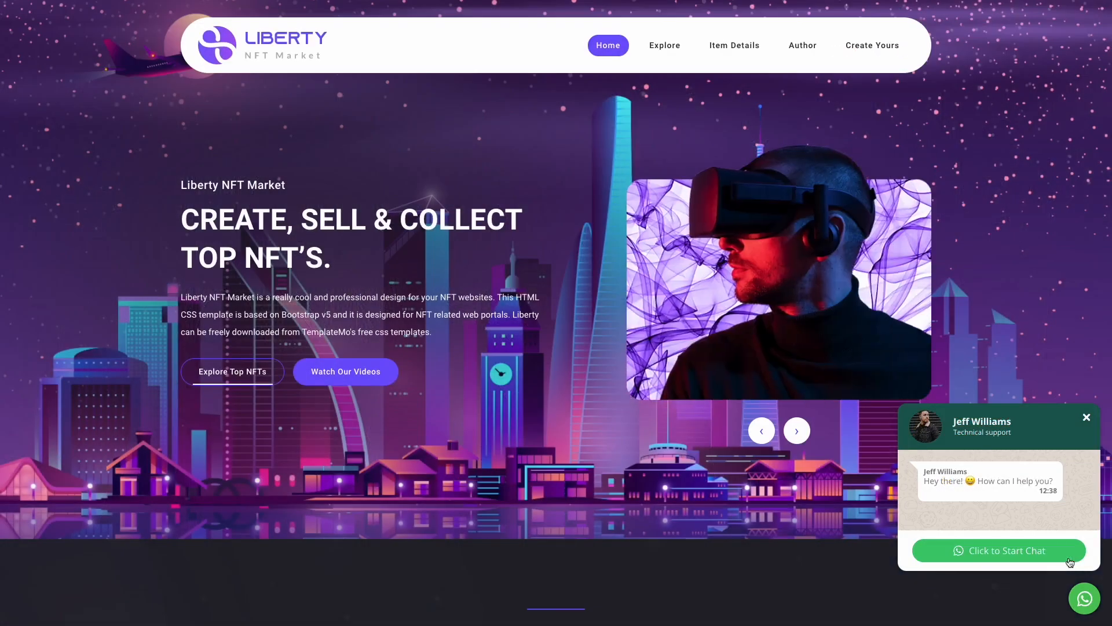
{"action": "left_click", "coordinate": [1086, 417]}
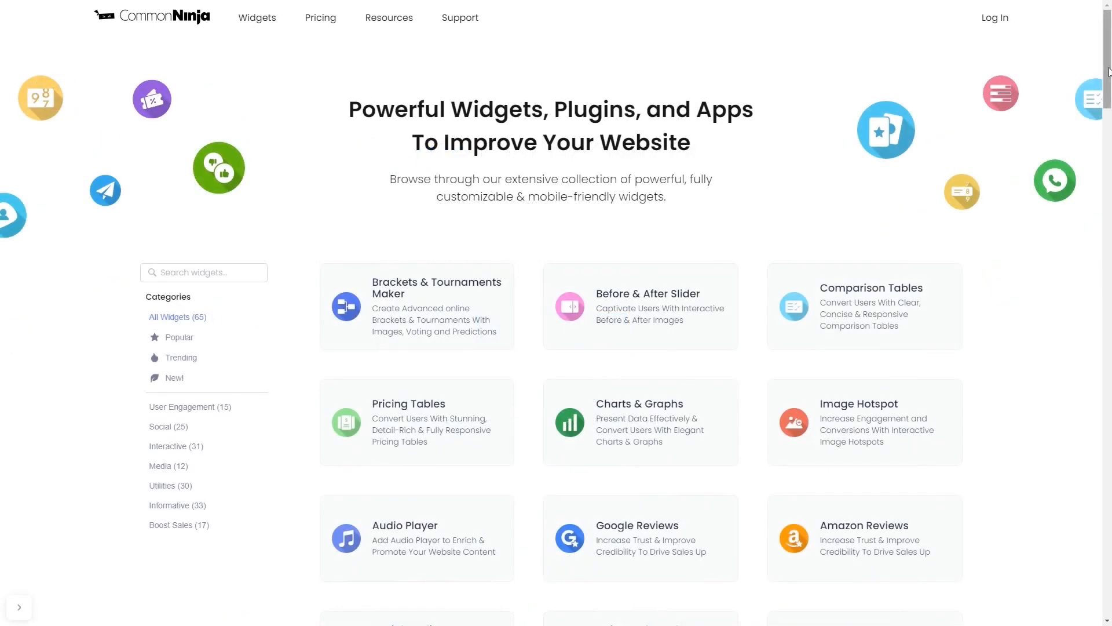
- Scroll down the Widgets catalog to find the WhatsApp Chat widget card
{"action": "scroll", "scroll_direction": "down", "scroll_amount": 3}
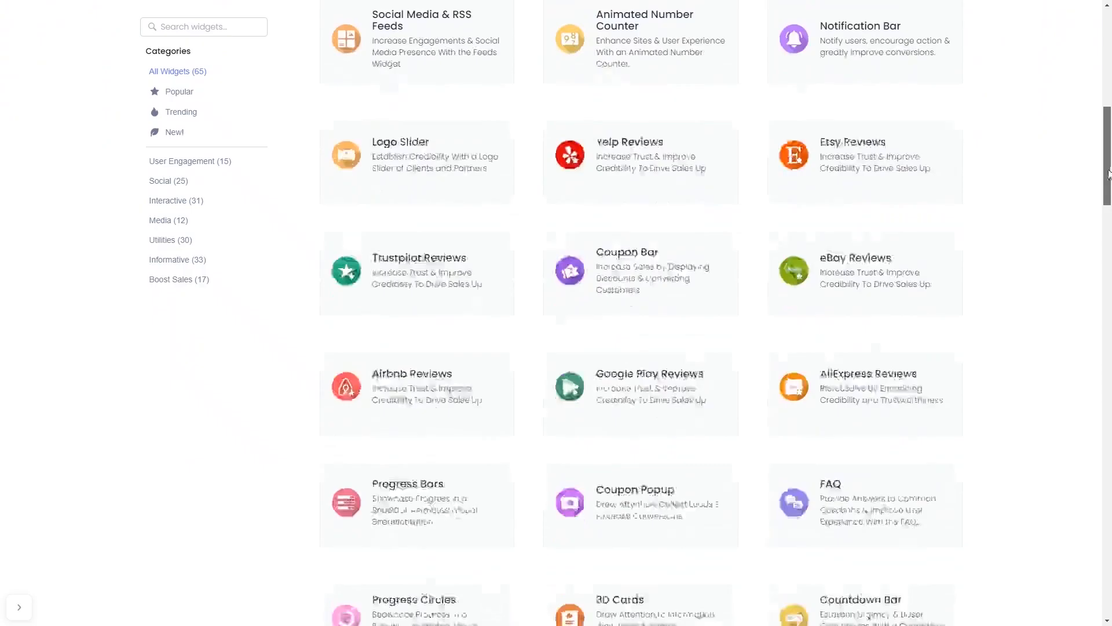
{"action": "scroll", "scroll_direction": "down", "scroll_amount": 3}
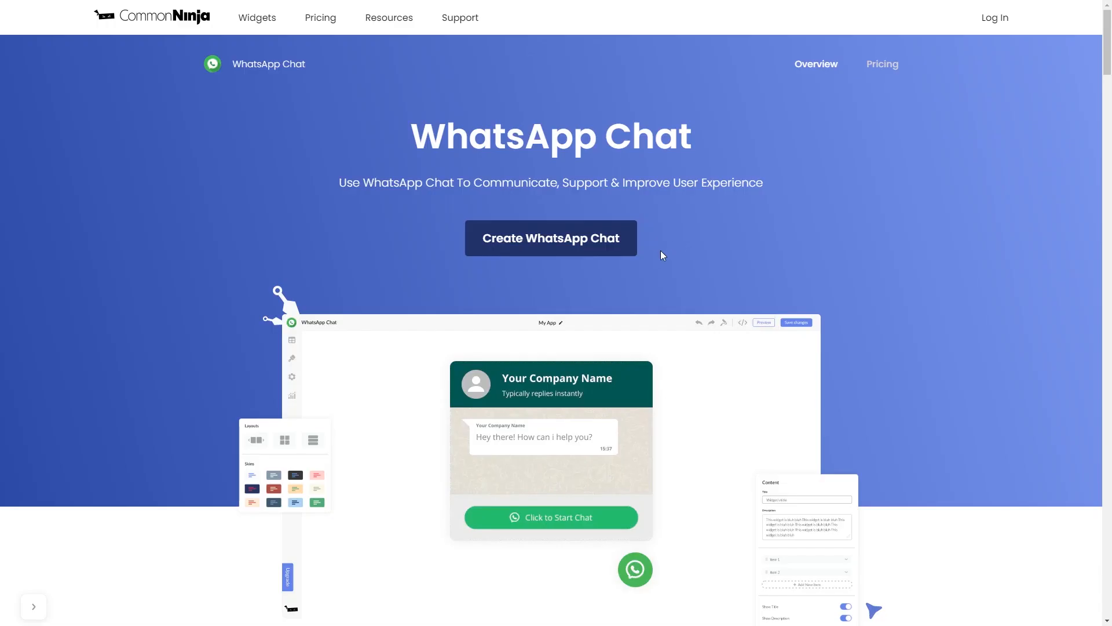
{"action": "mouse_move", "coordinate": [627, 256]}
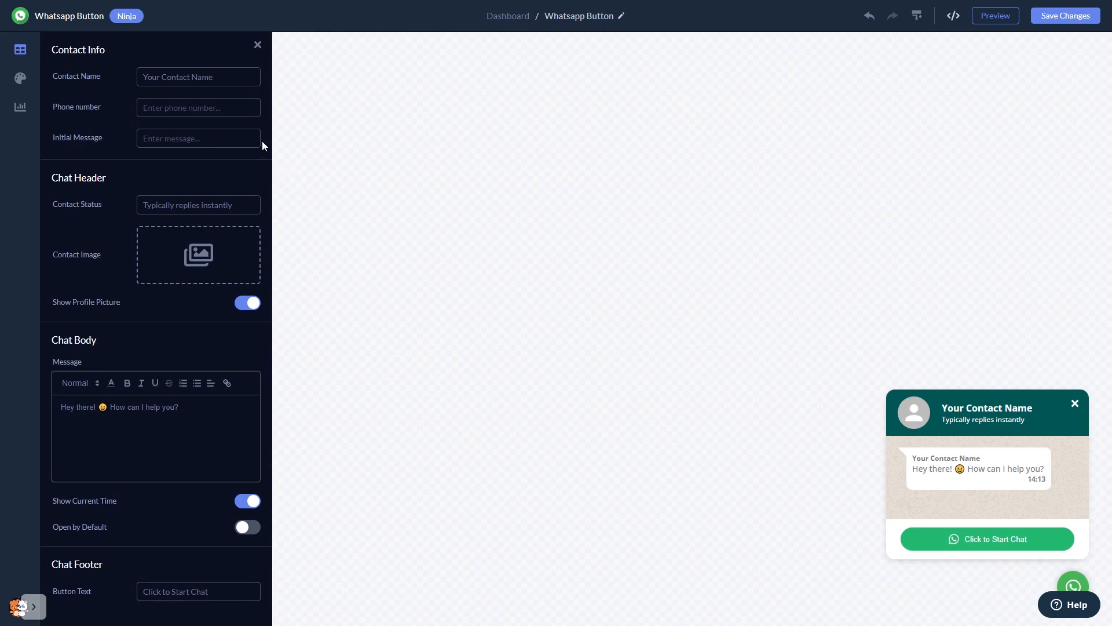
{"action": "mouse_move", "coordinate": [264, 197]}
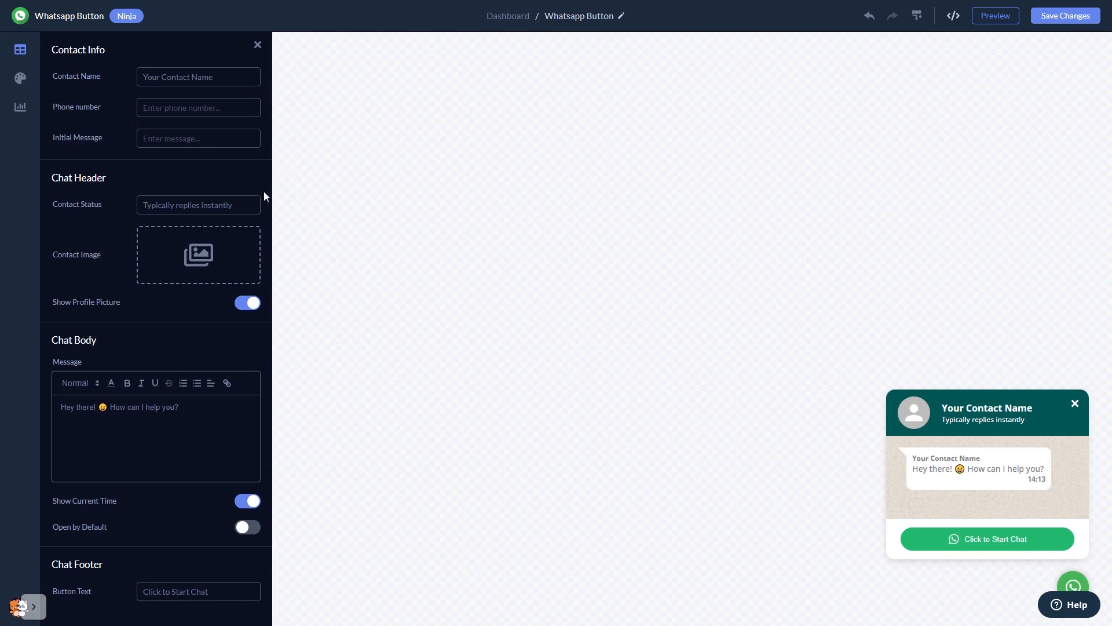
{"action": "mouse_move", "coordinate": [273, 247]}
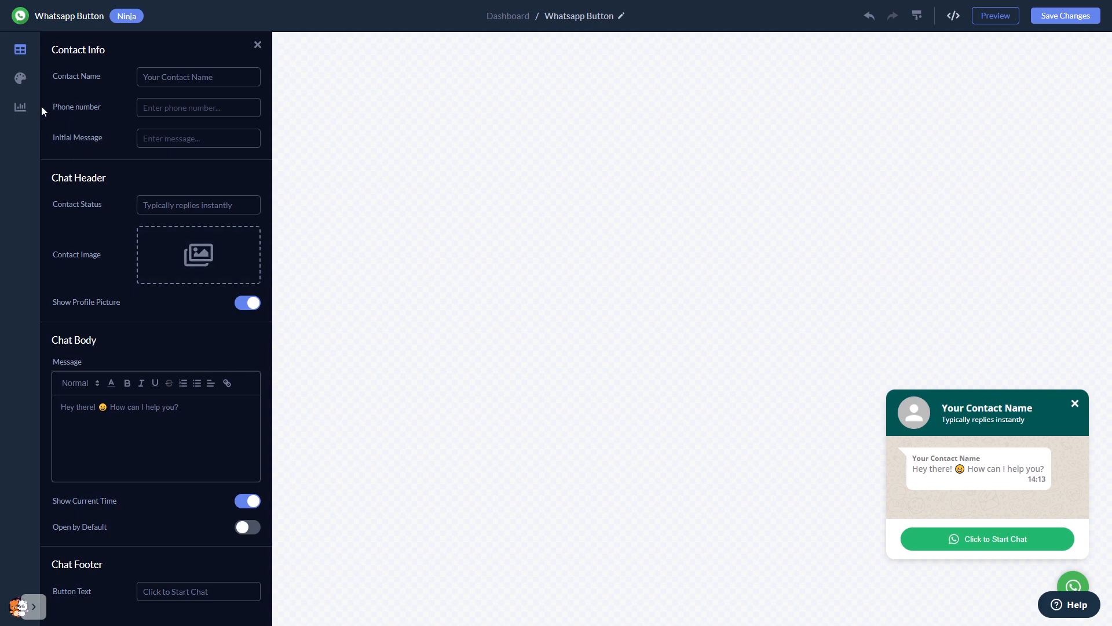
- Open the Design panel for the new WhatsApp Button widget
{"action": "left_click", "coordinate": [19, 78]}
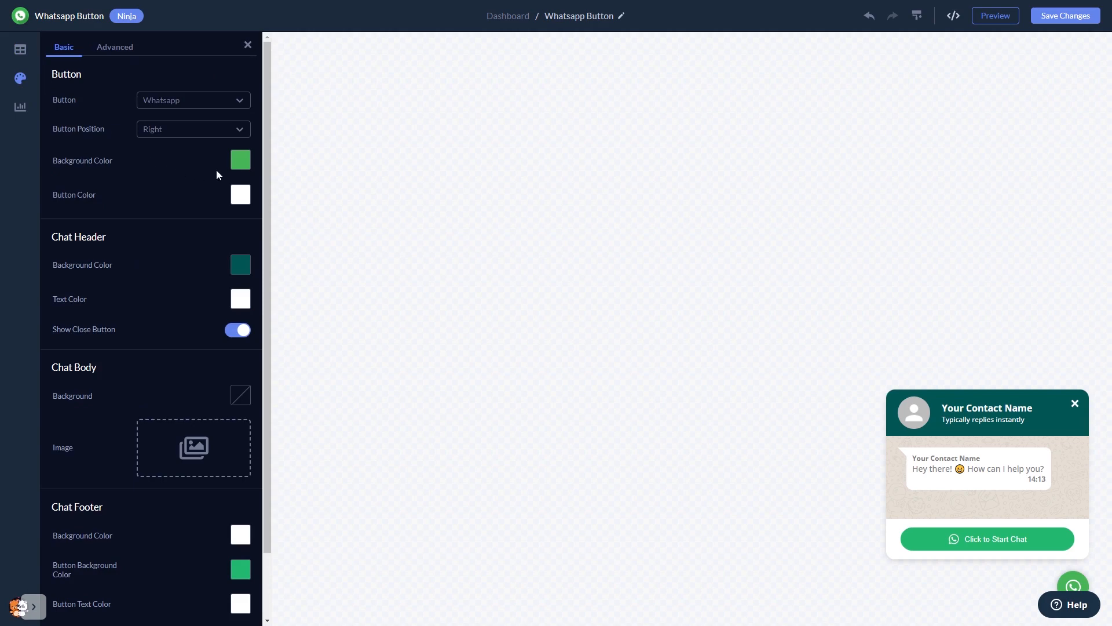
- Set the Button Background and Chat Header Background colors to dark maroon
{"action": "left_click", "coordinate": [240, 160]}
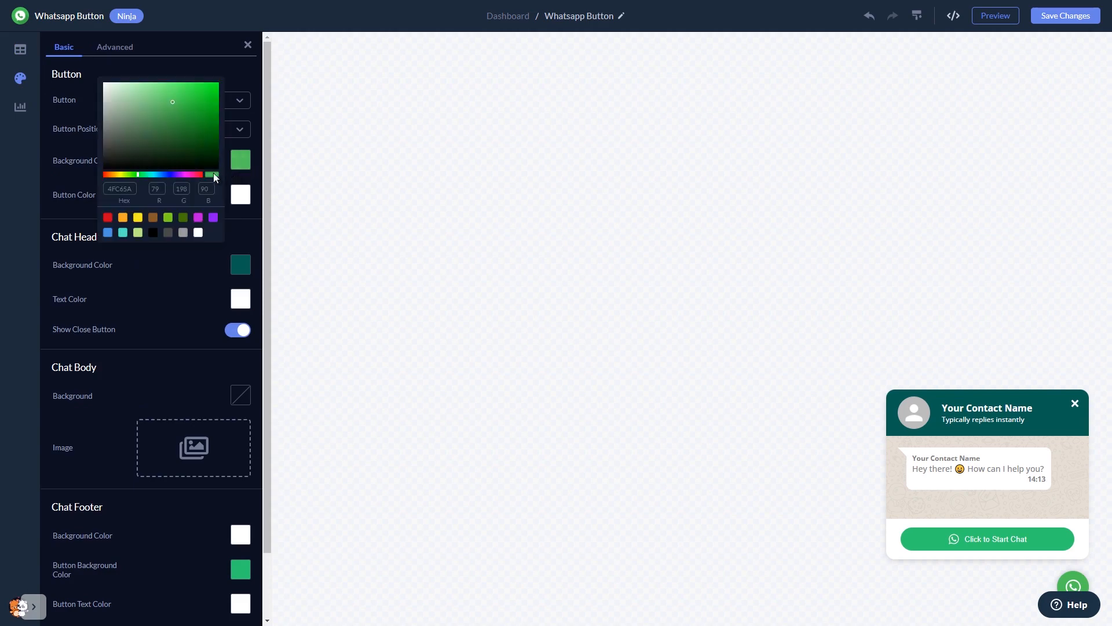
{"action": "left_click", "coordinate": [201, 125]}
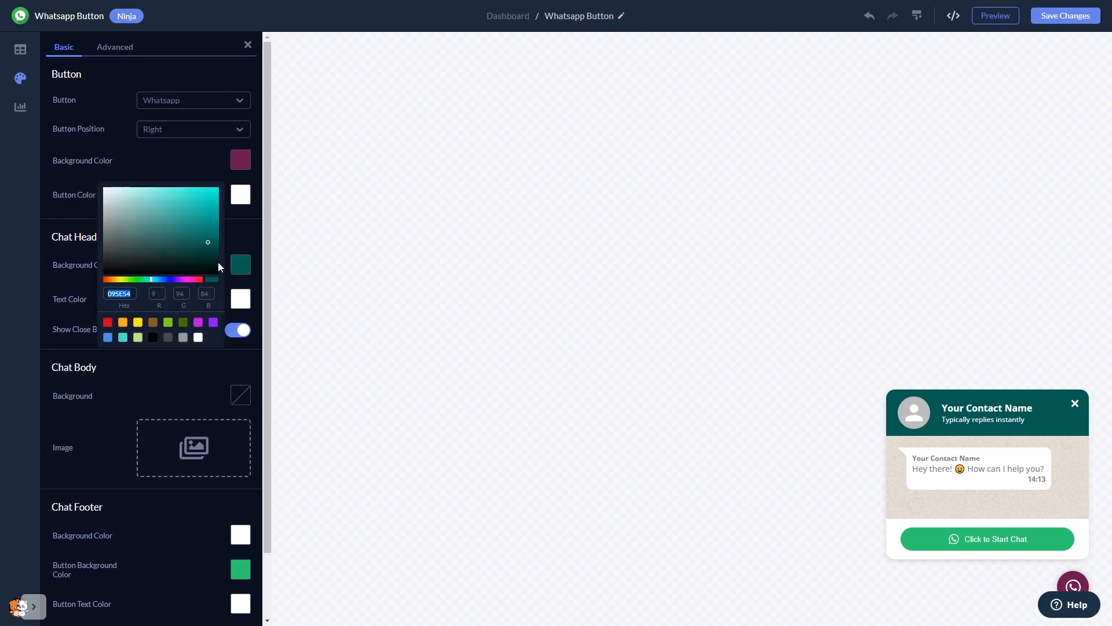
{"action": "left_click", "coordinate": [208, 246]}
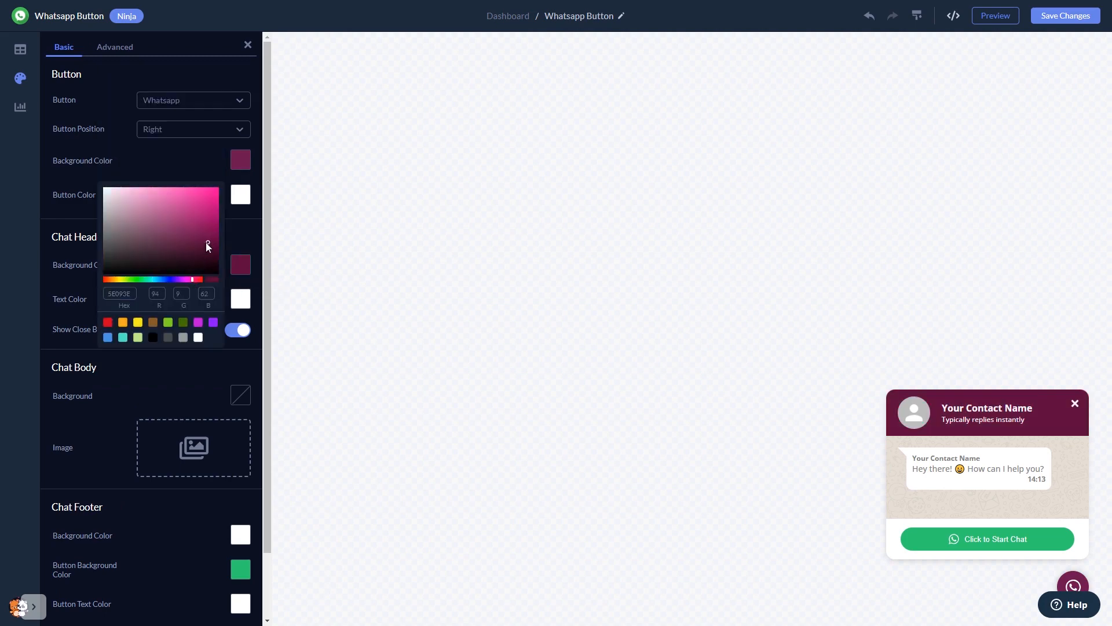
{"action": "left_click", "coordinate": [329, 269]}
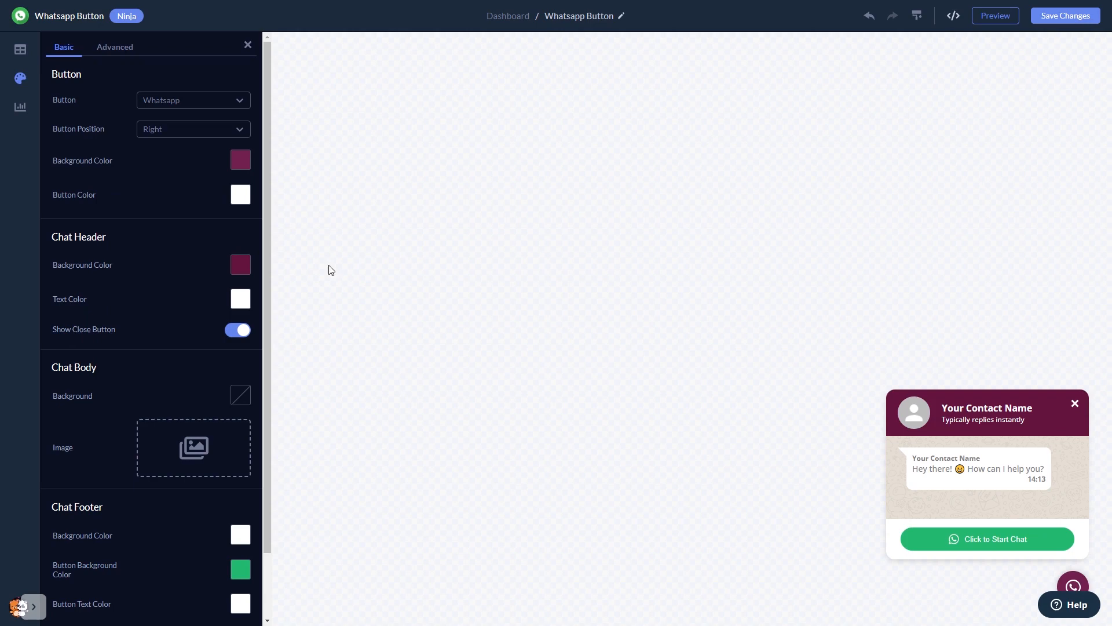
{"action": "mouse_move", "coordinate": [1065, 16]}
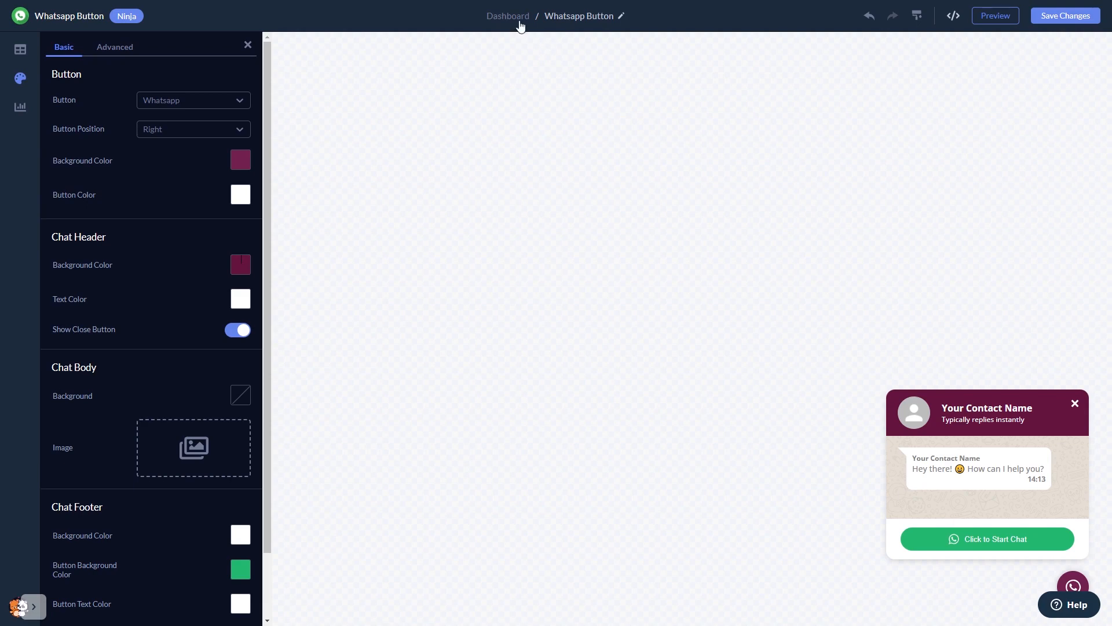
{"action": "mouse_move", "coordinate": [508, 16]}
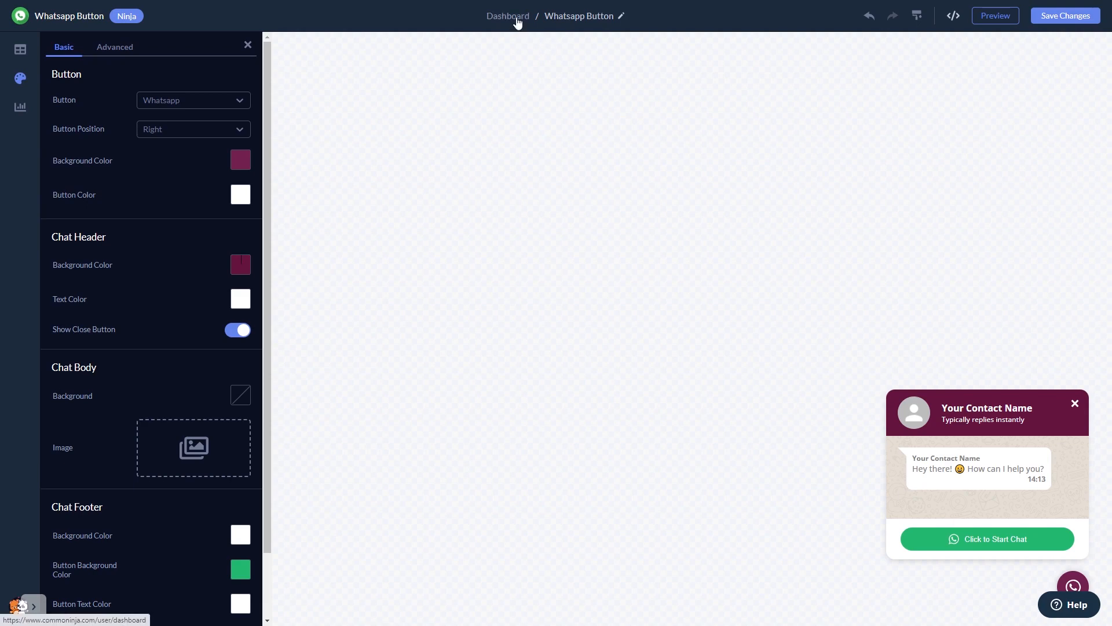
- Go back to the Dashboard's Widgets page listing 'My Widget'
{"action": "left_click", "coordinate": [507, 15]}
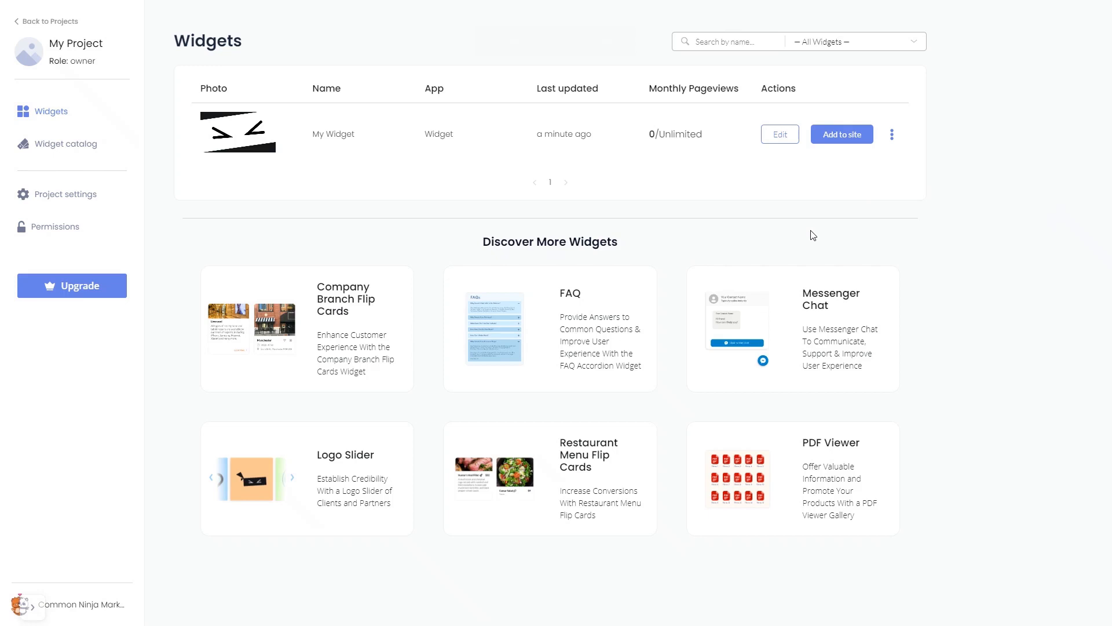
{"action": "mouse_move", "coordinate": [842, 160]}
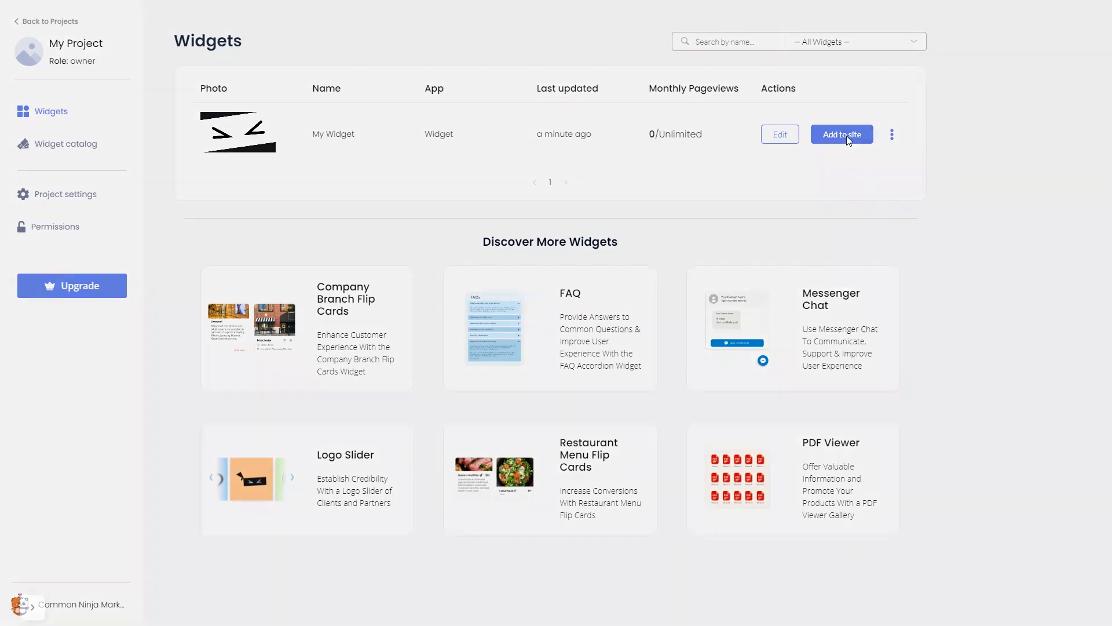
- Copy the widget's installation code from Add to site and close the dialog
{"action": "left_click", "coordinate": [841, 134]}
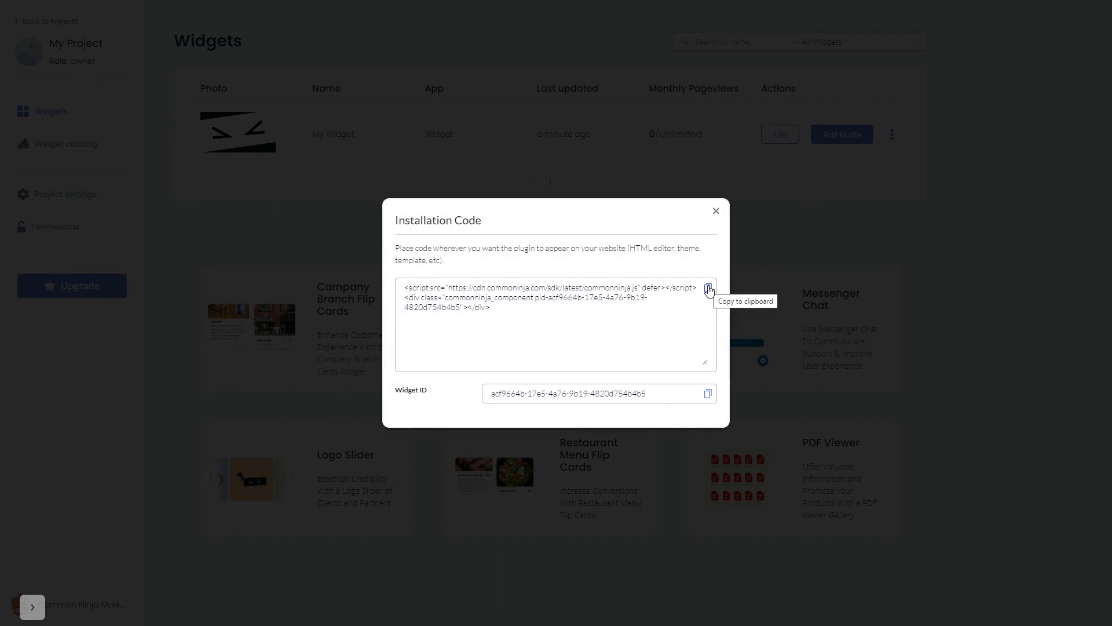
{"action": "left_click", "coordinate": [708, 290]}
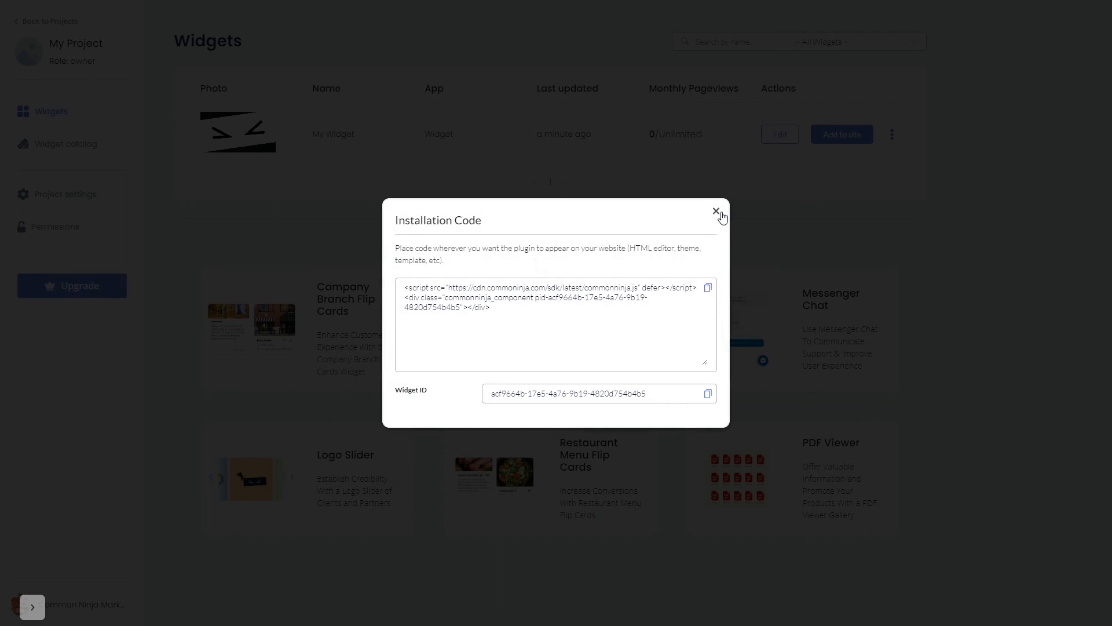
{"action": "left_click", "coordinate": [717, 213]}
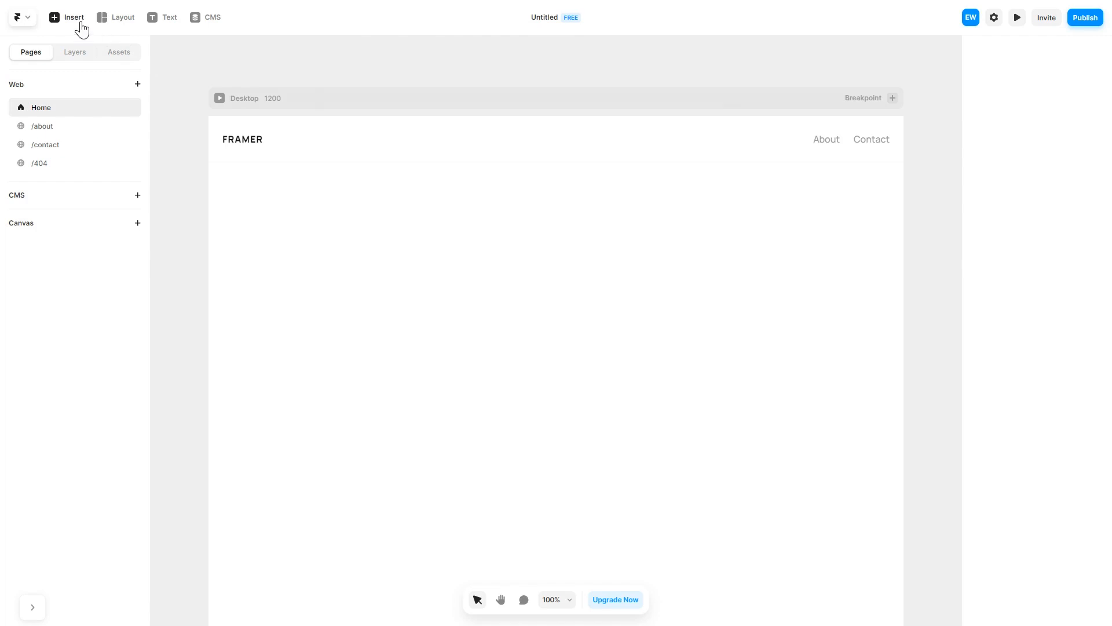
- Place an Embed element from Insert > Utility onto the Home page canvas
{"action": "left_click", "coordinate": [66, 17]}
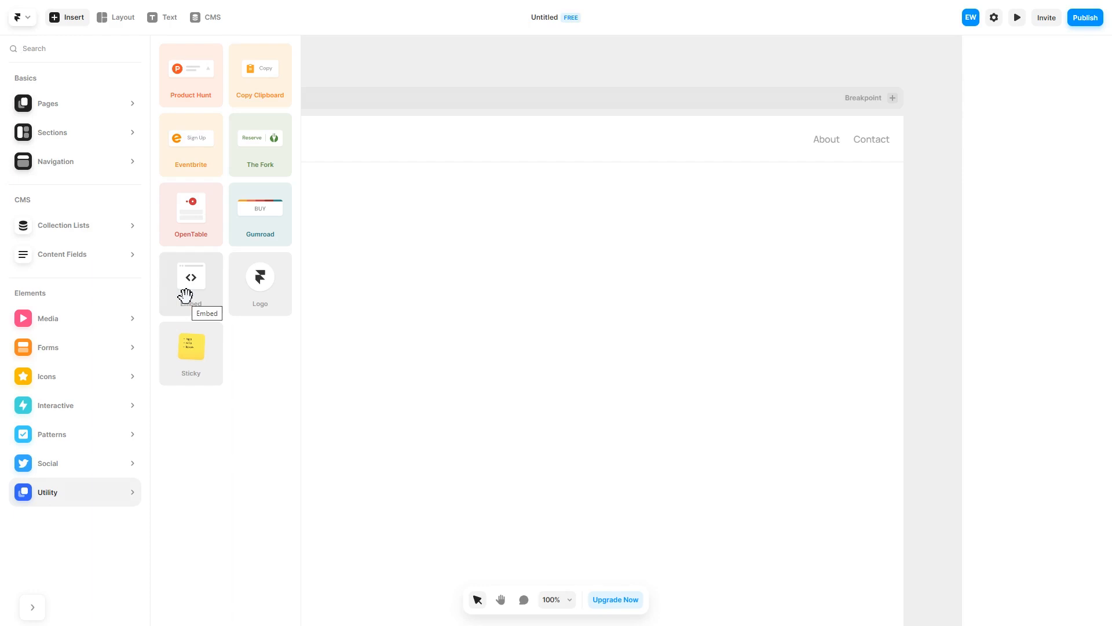
{"action": "left_click_drag", "start_coordinate": [190, 275], "coordinate": [392, 343]}
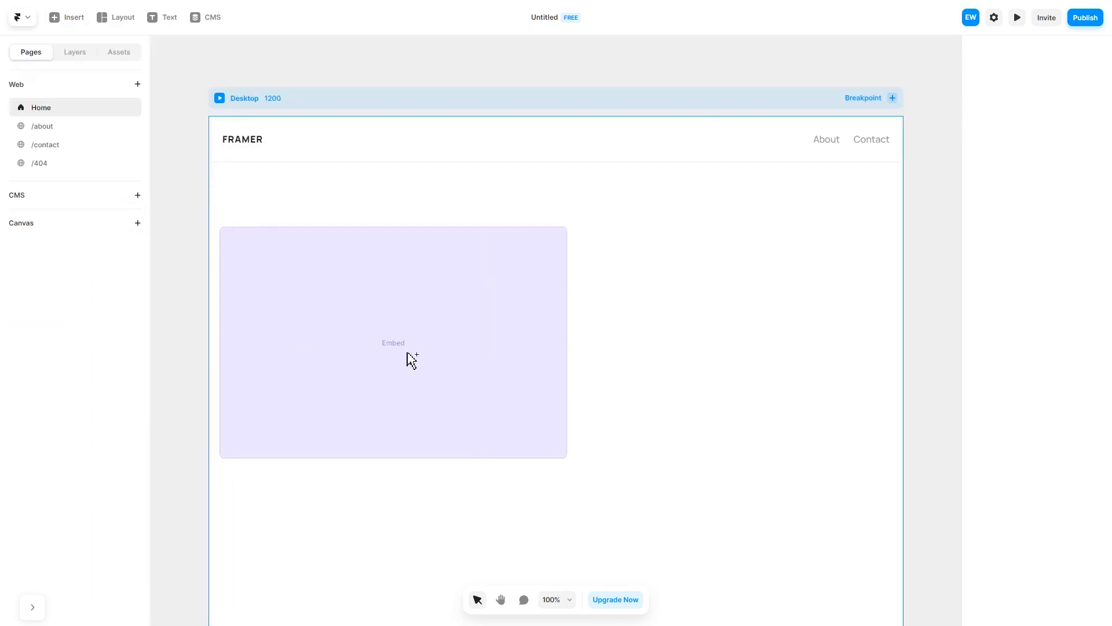
{"action": "left_click", "coordinate": [393, 342]}
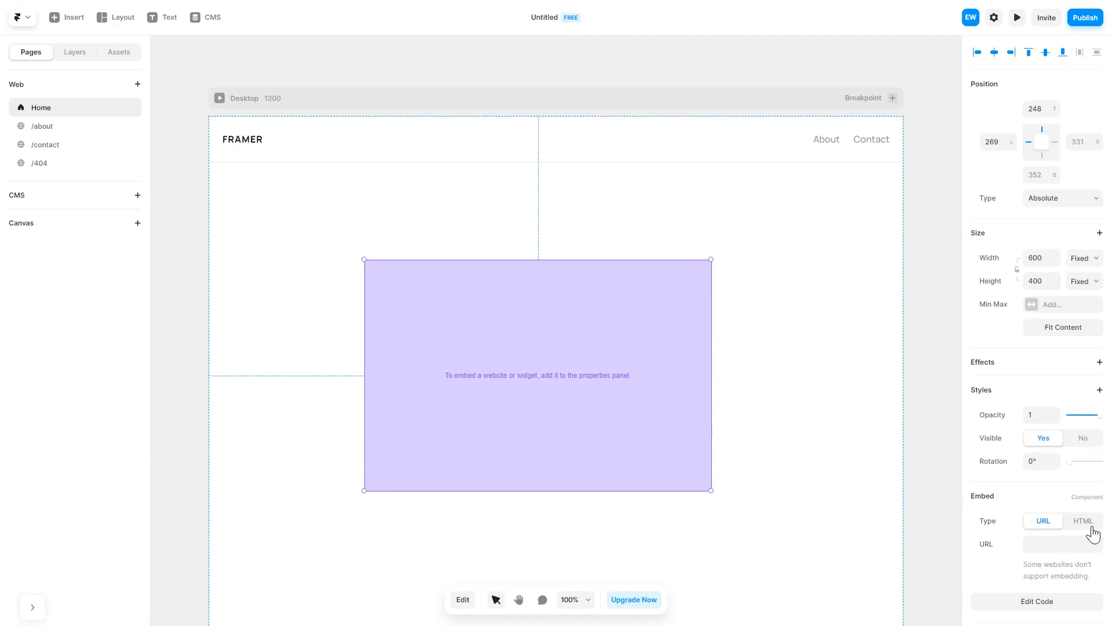
- Switch the embed's Type to HTML
{"action": "left_click", "coordinate": [1083, 521]}
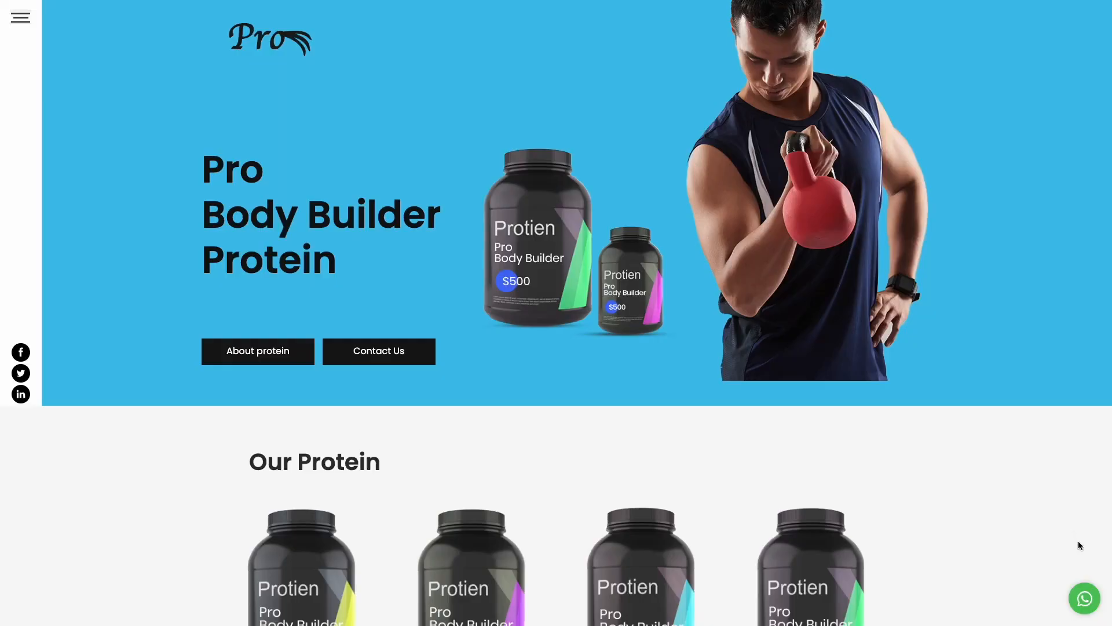
- Open the WhatsApp chat on the Pro Body Builder Protein site, showing Matthias's greeting
{"action": "left_click", "coordinate": [1085, 598]}
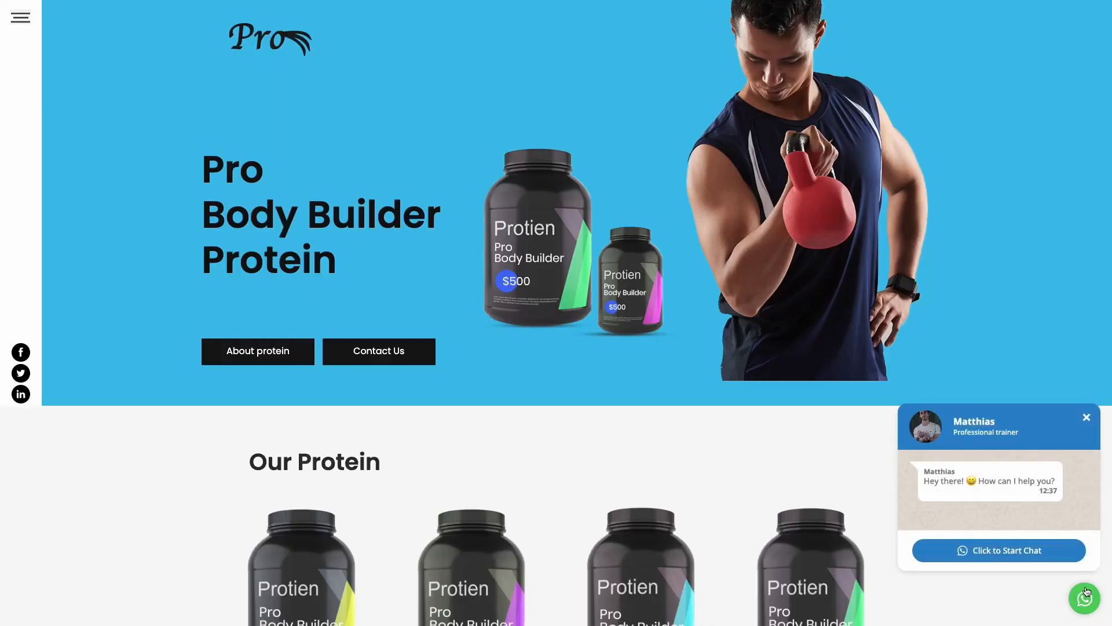